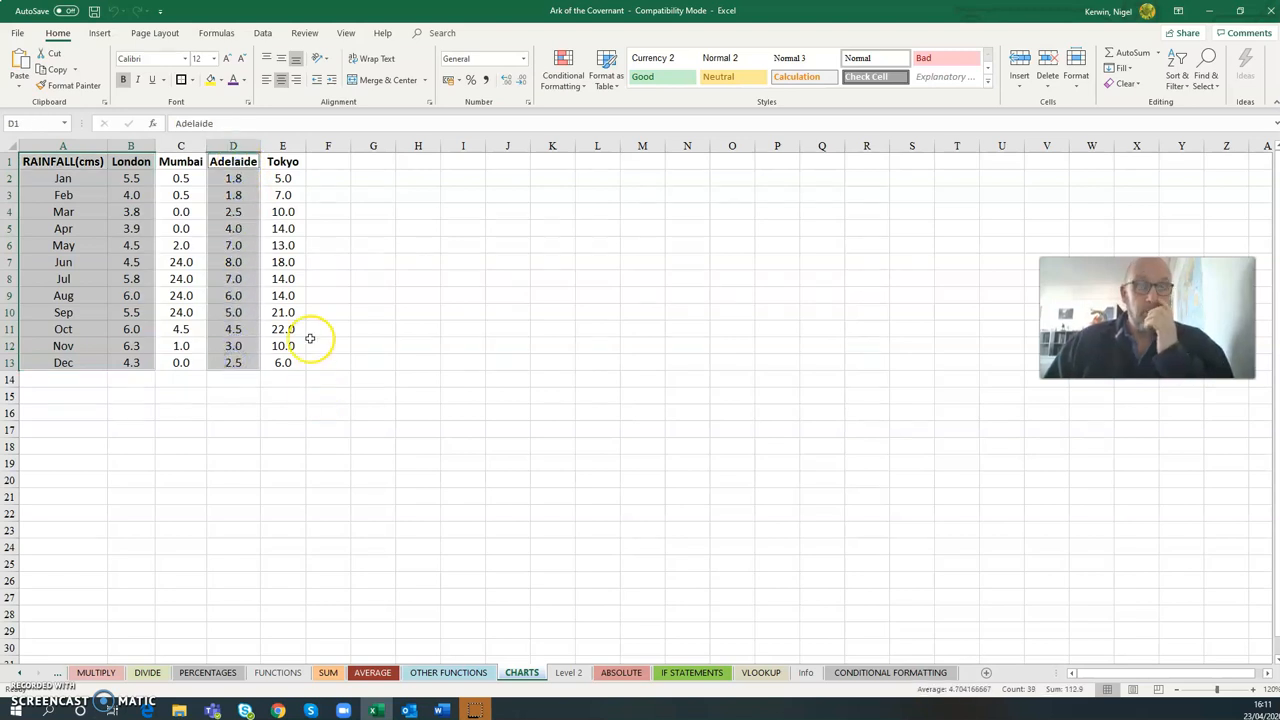
mouse_move(424, 212)
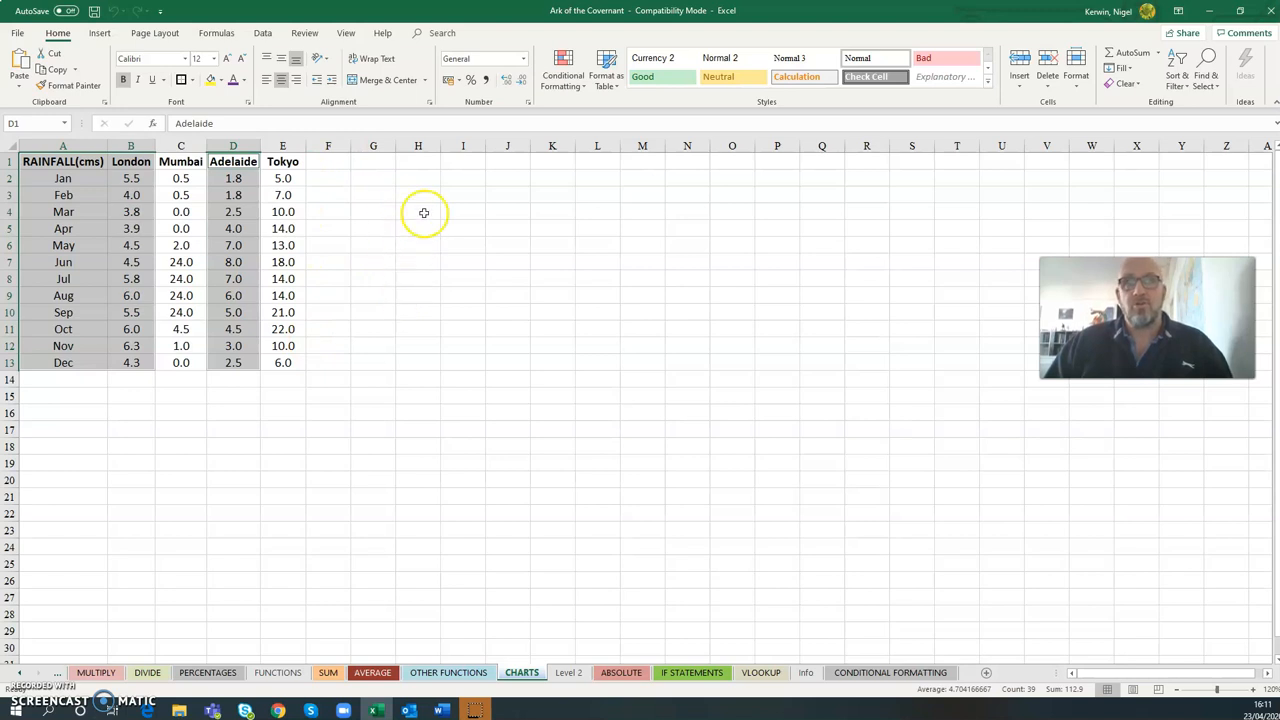
mouse_move(866, 200)
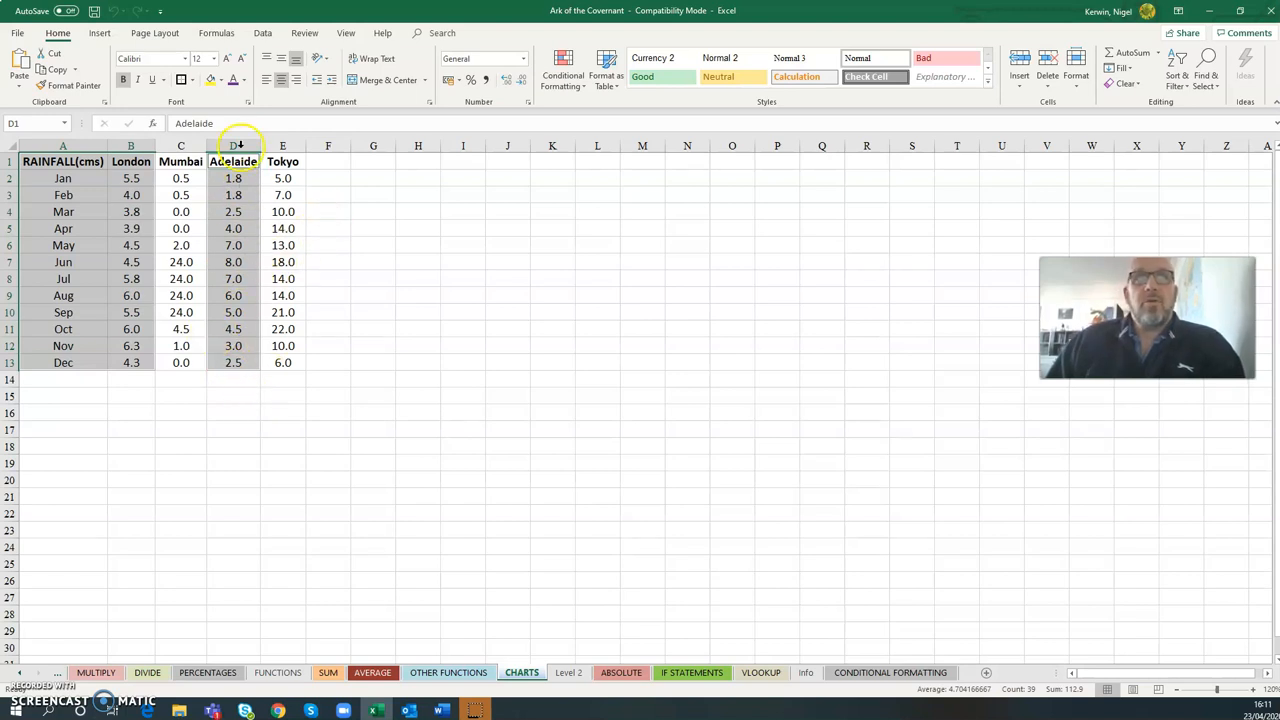
- Bring up the Insert tab's chart options for the selected rainfall columns
left_click(100, 32)
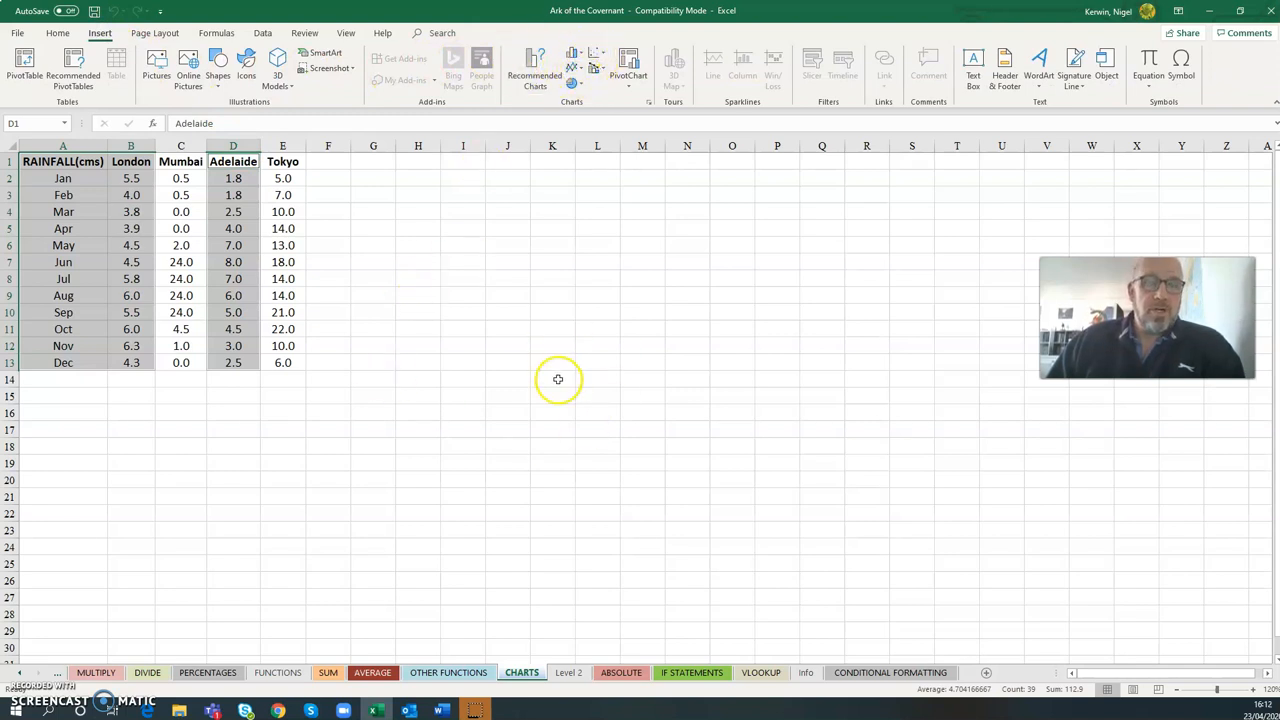
mouse_move(558, 378)
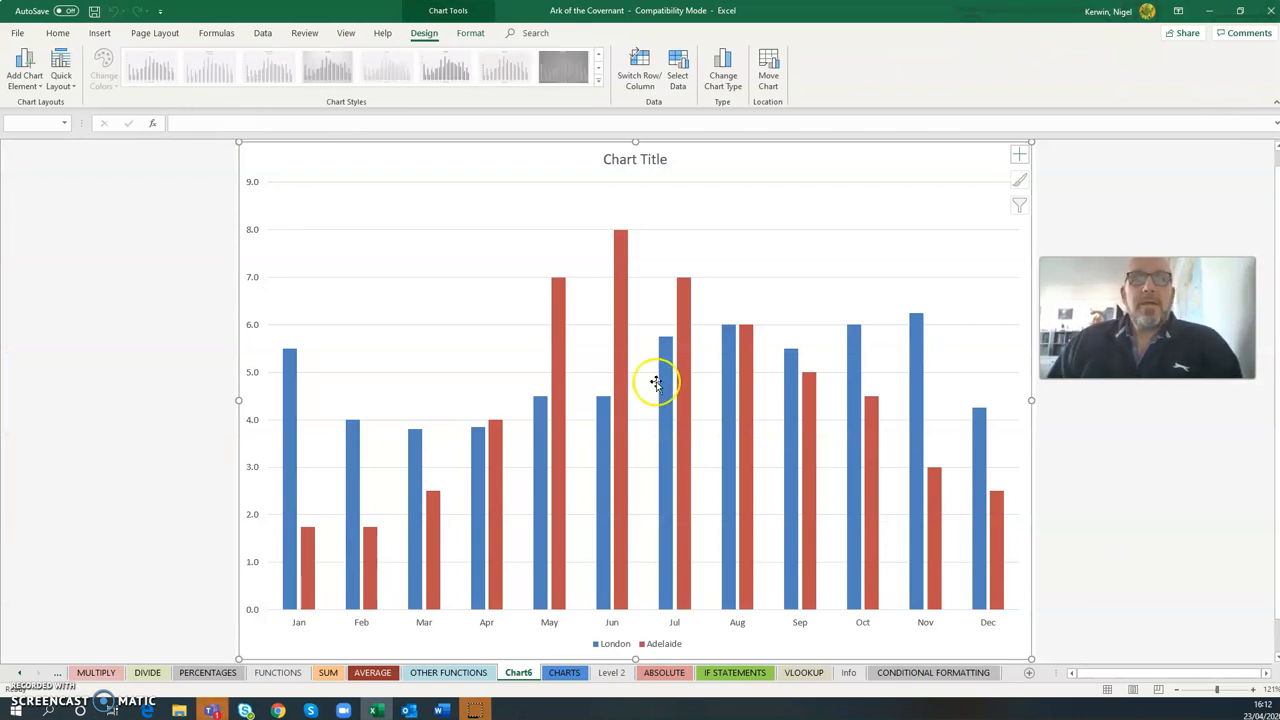
mouse_move(630, 194)
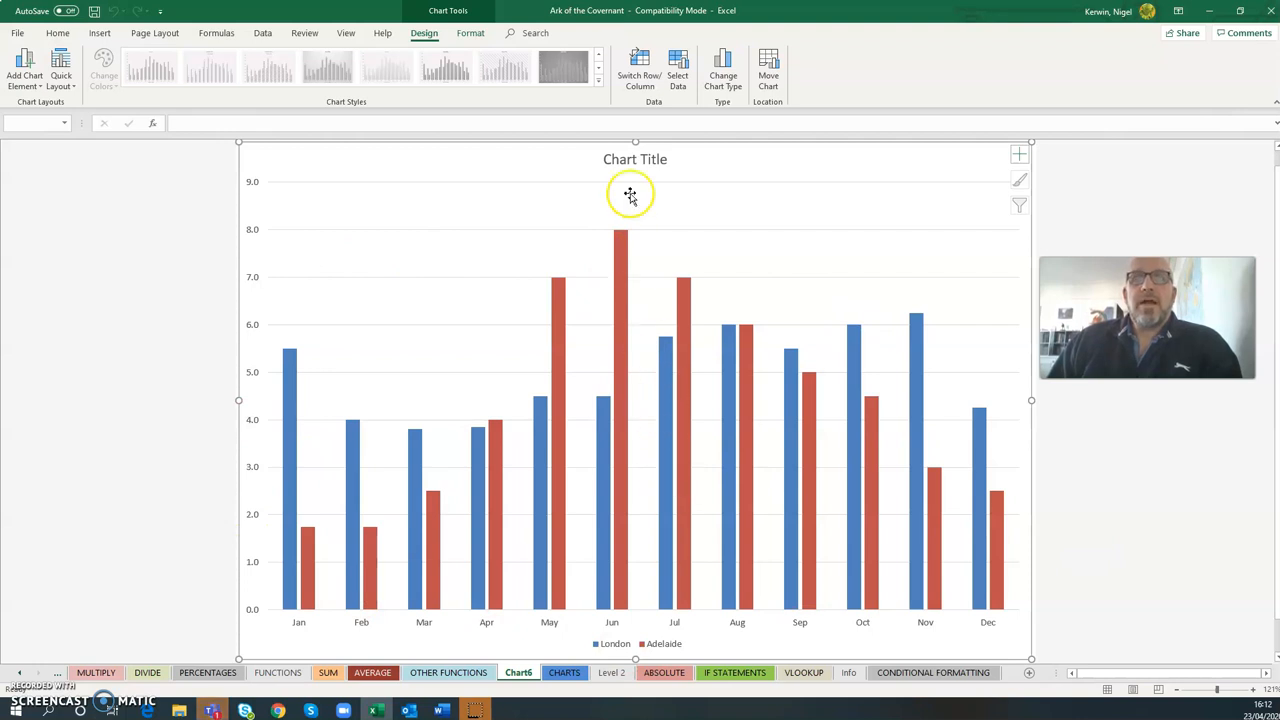
mouse_move(628, 160)
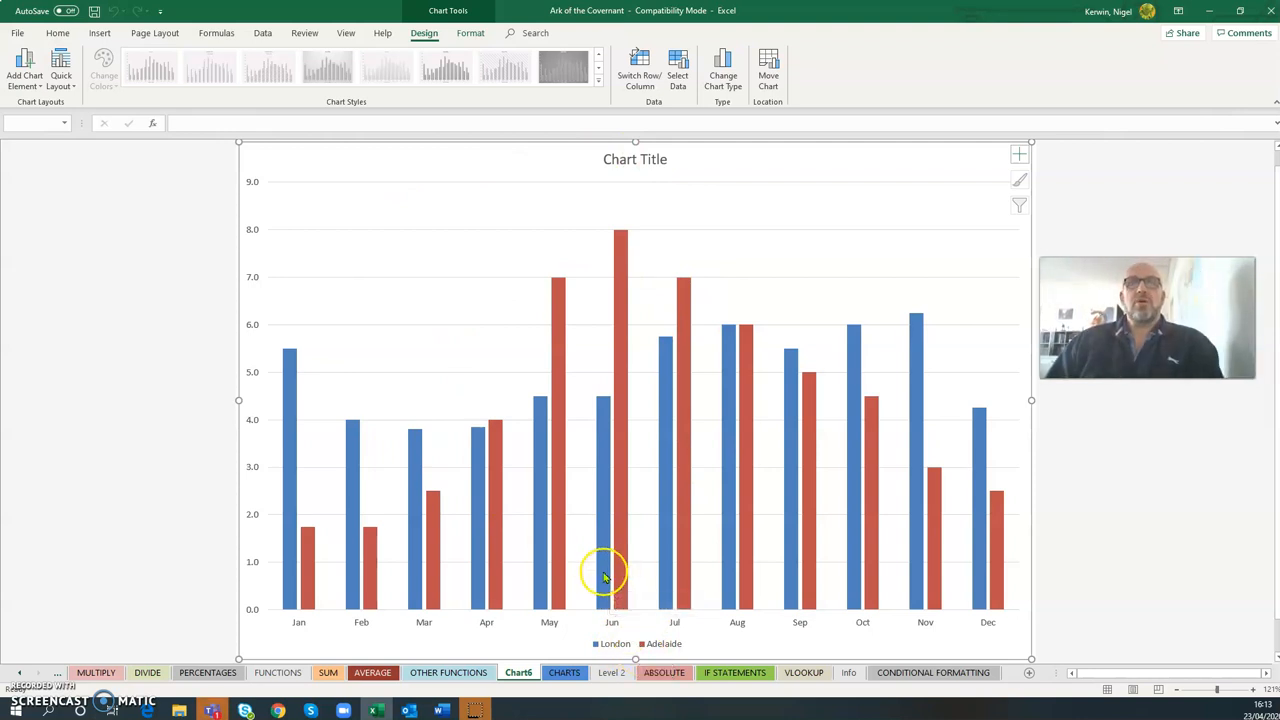
mouse_move(578, 522)
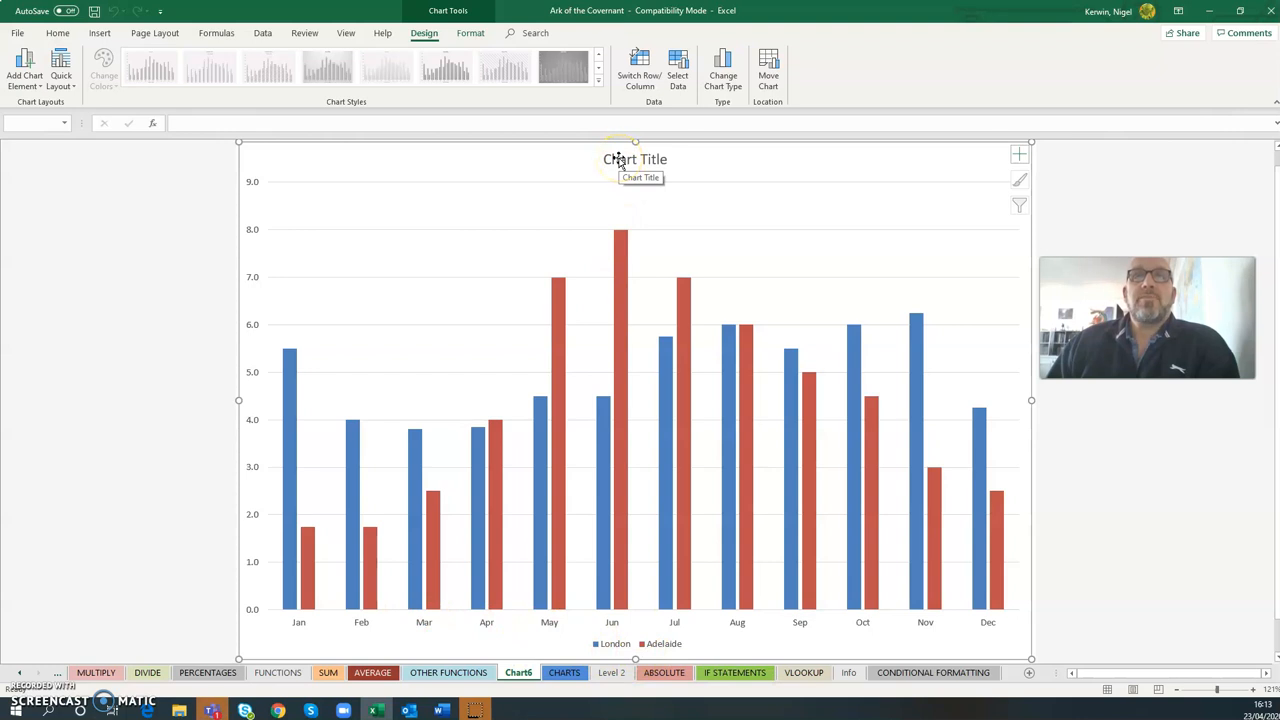
- Replace the chart's placeholder title with 'Survey Rainfall'
left_click(636, 160)
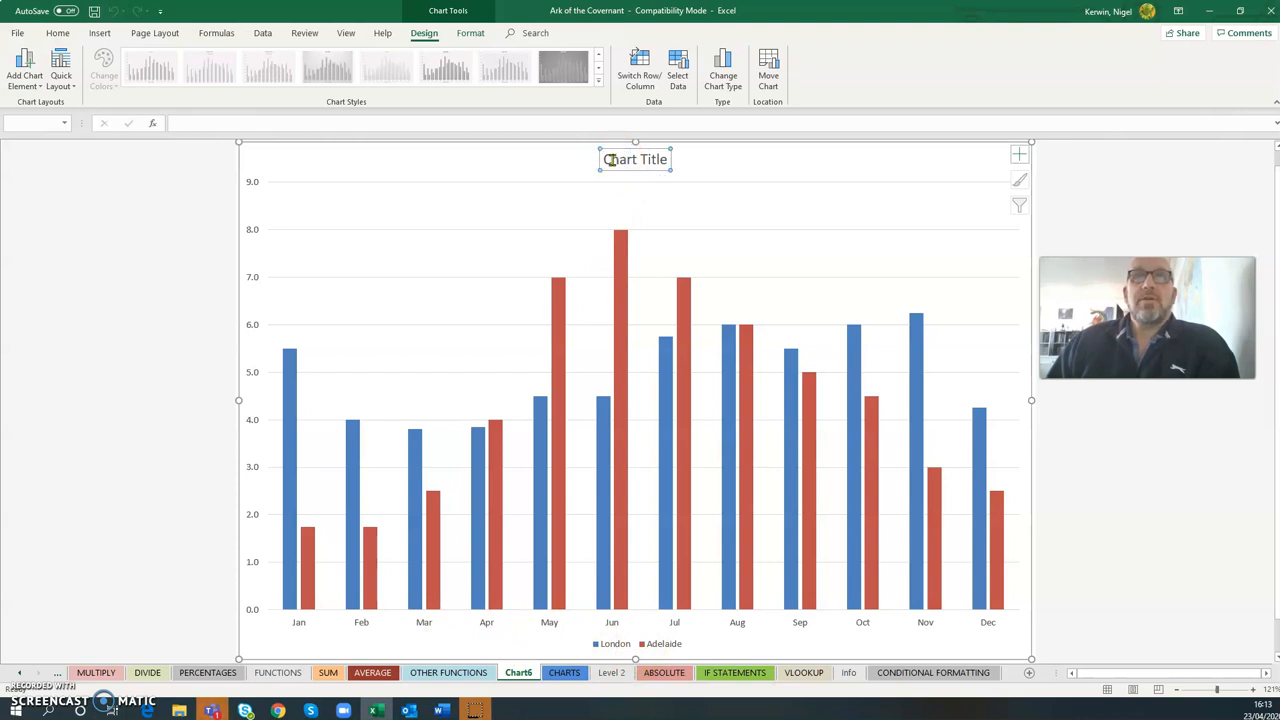
left_click(636, 160)
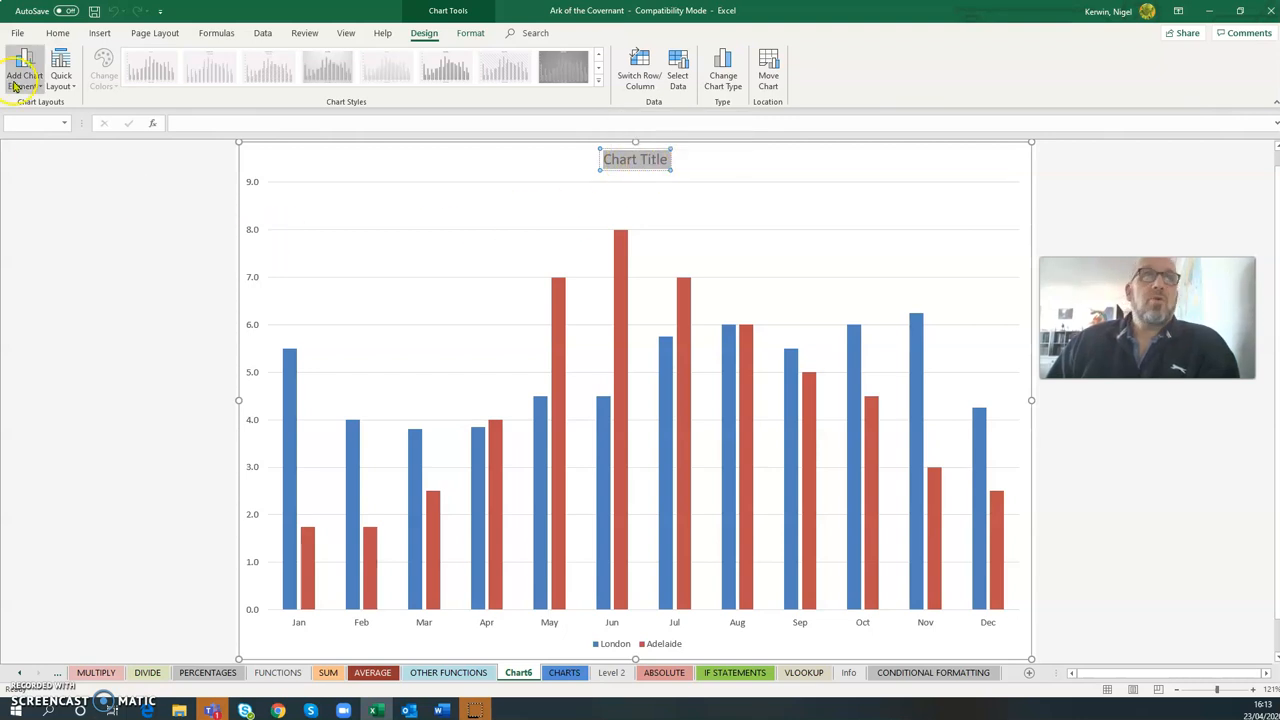
left_click(24, 70)
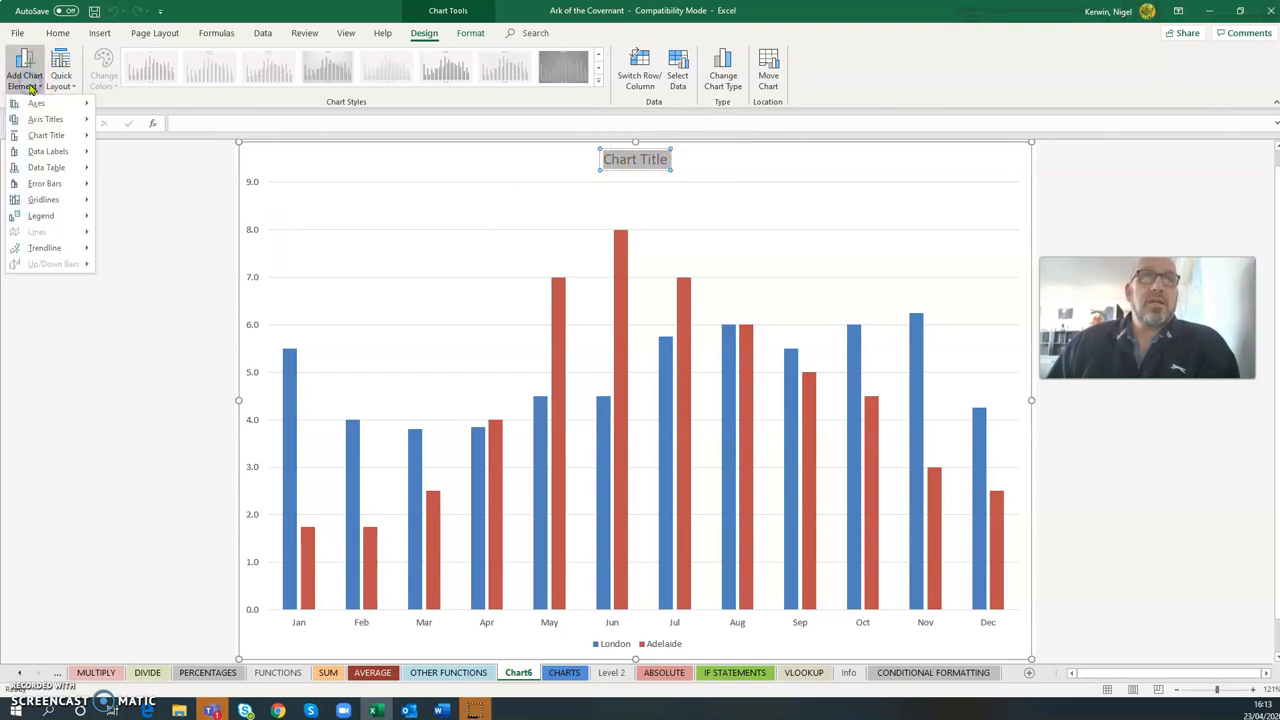
left_click(46, 136)
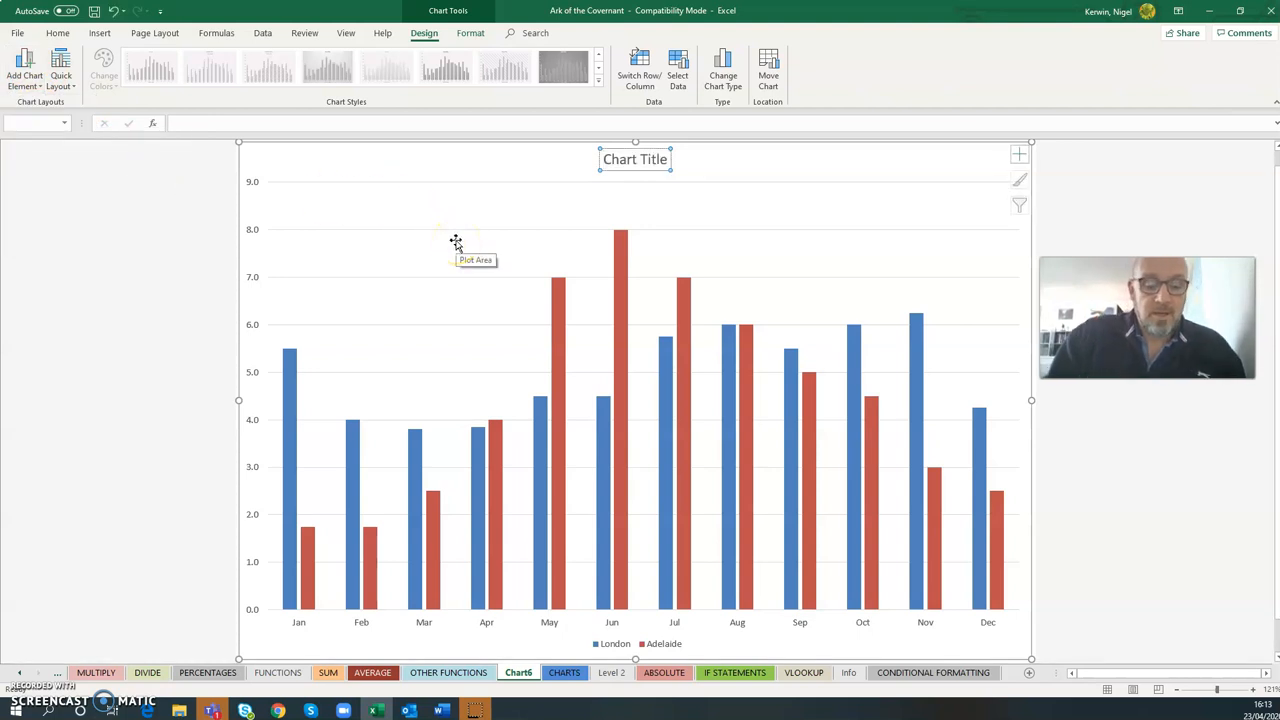
type("Survey Rainfall")
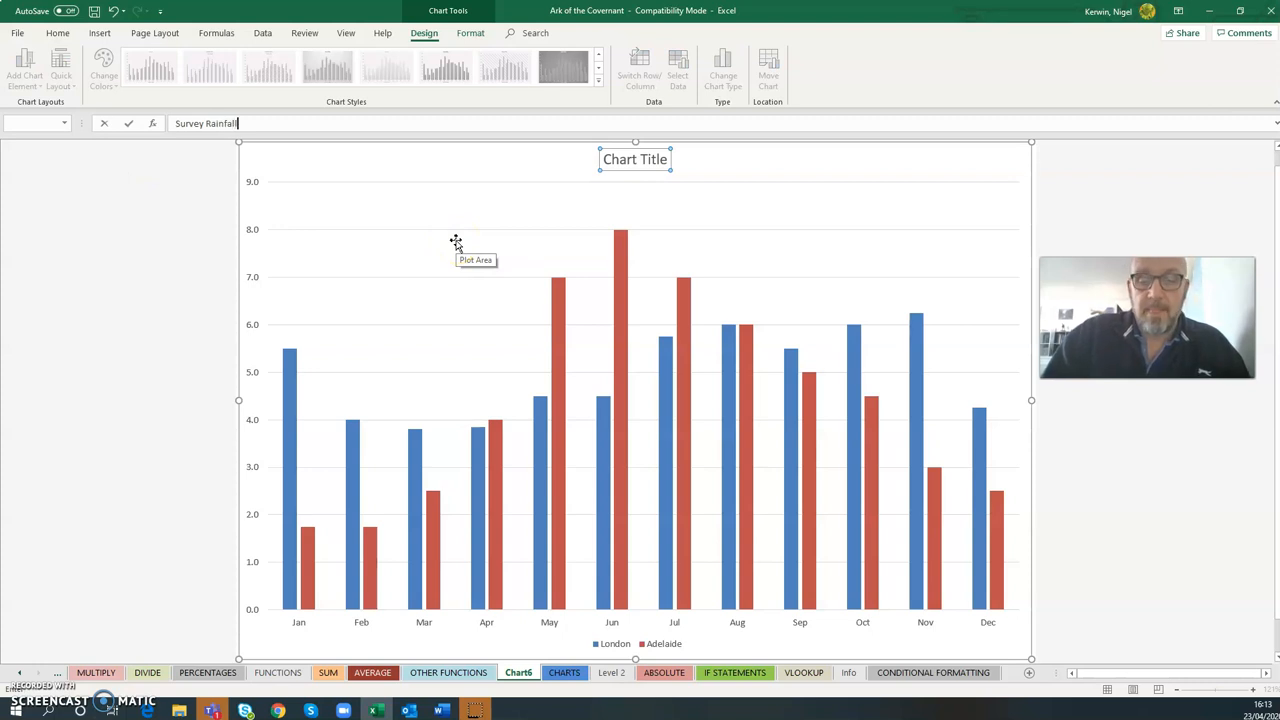
type("Survey Rainfall")
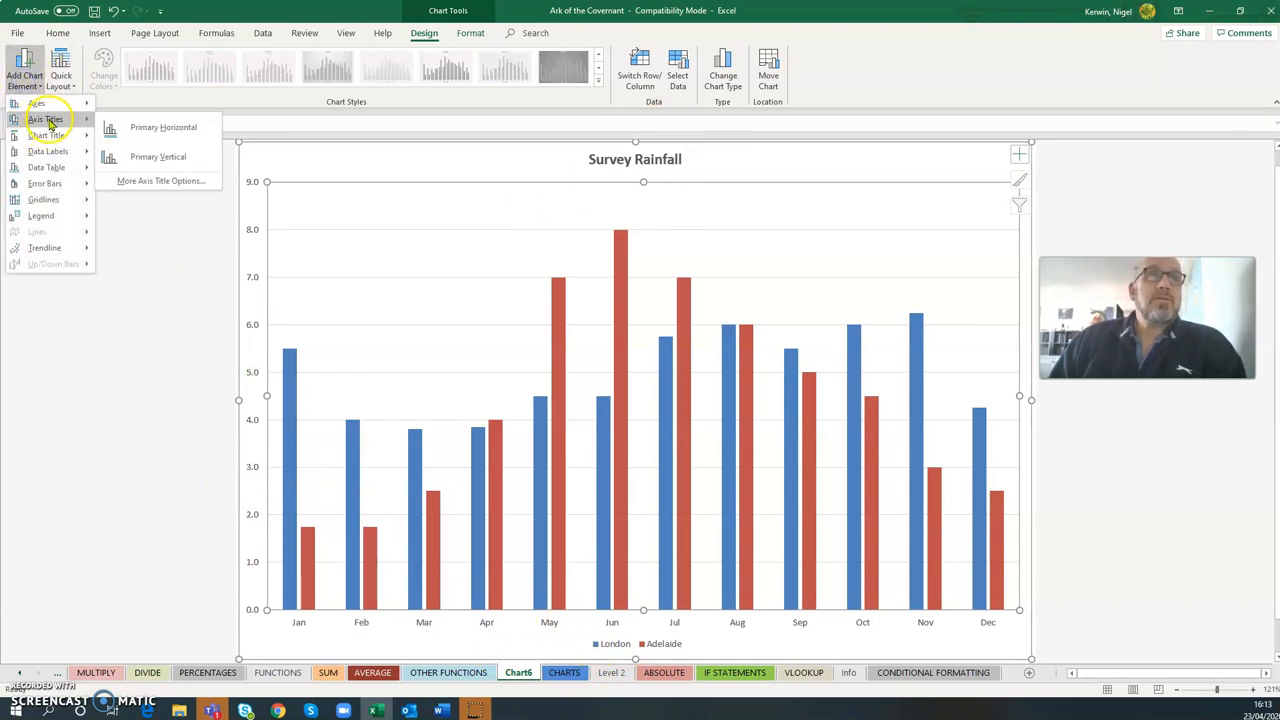
- Add a horizontal axis title reading 'Months' and adjust its formatting
left_click(164, 128)
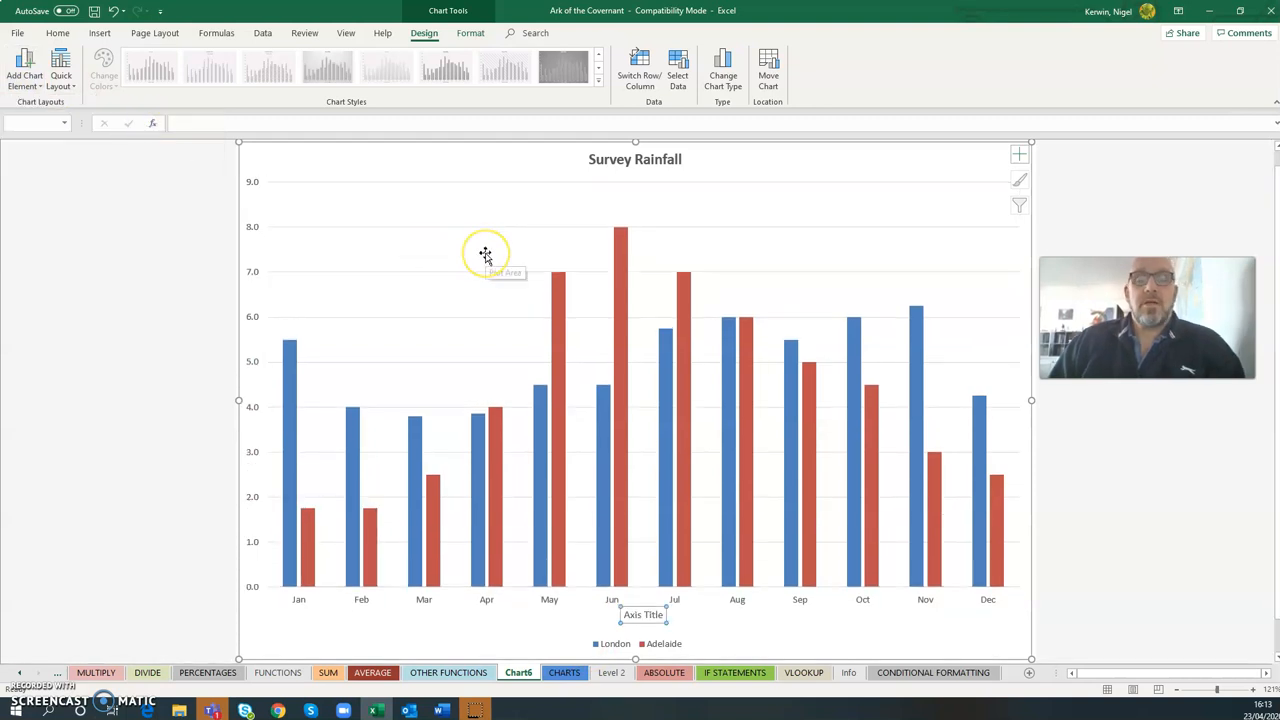
type("Months")
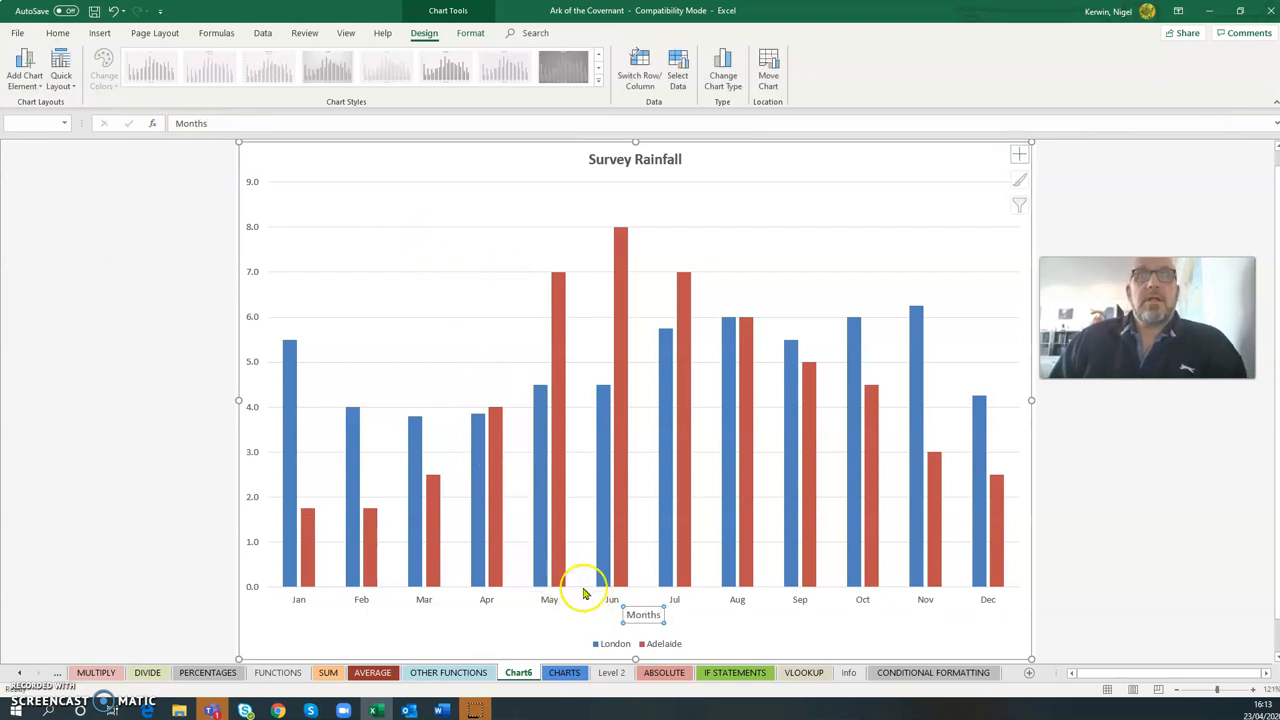
right_click(644, 616)
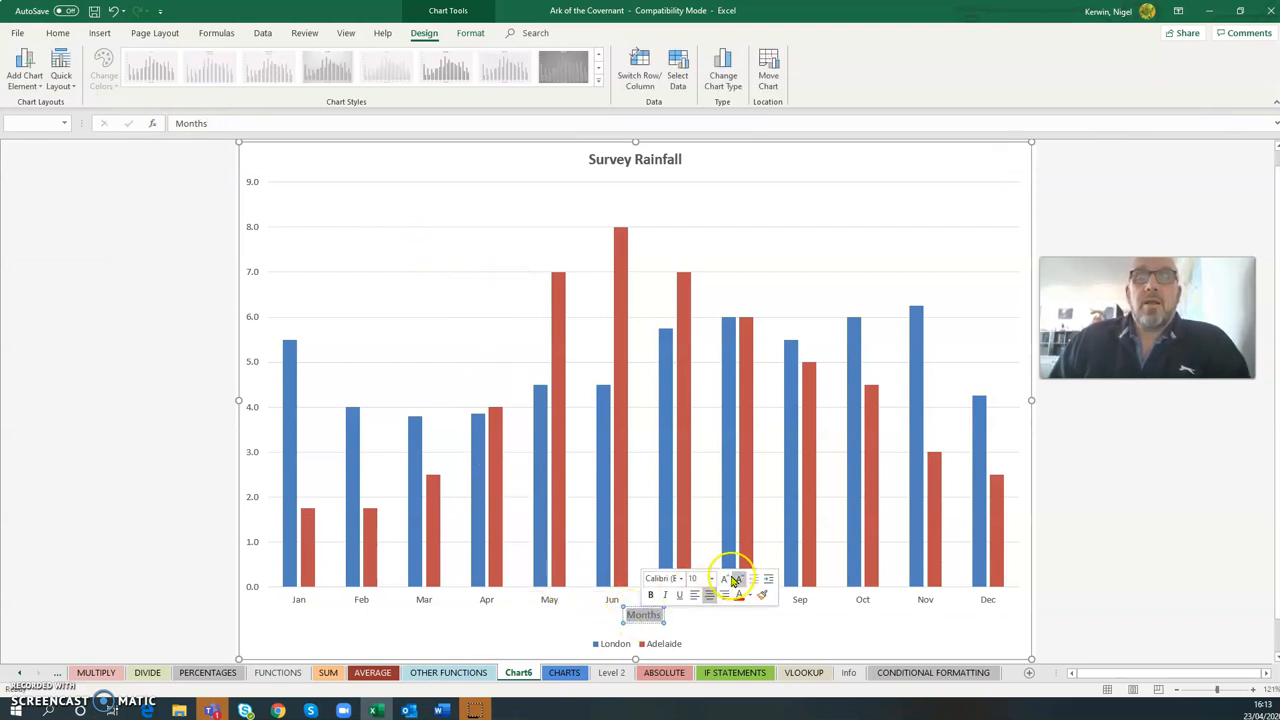
left_click(724, 578)
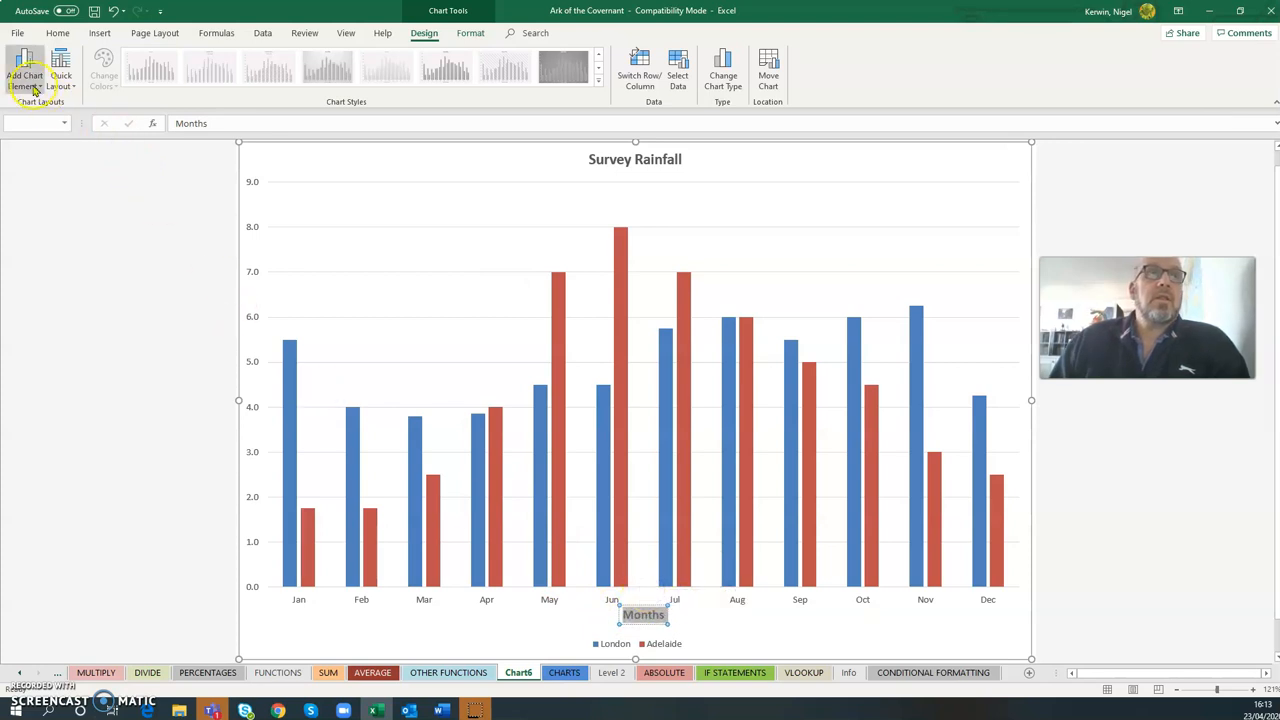
- Add a vertical axis title 'Rainfall cm' and make it bold
left_click(24, 70)
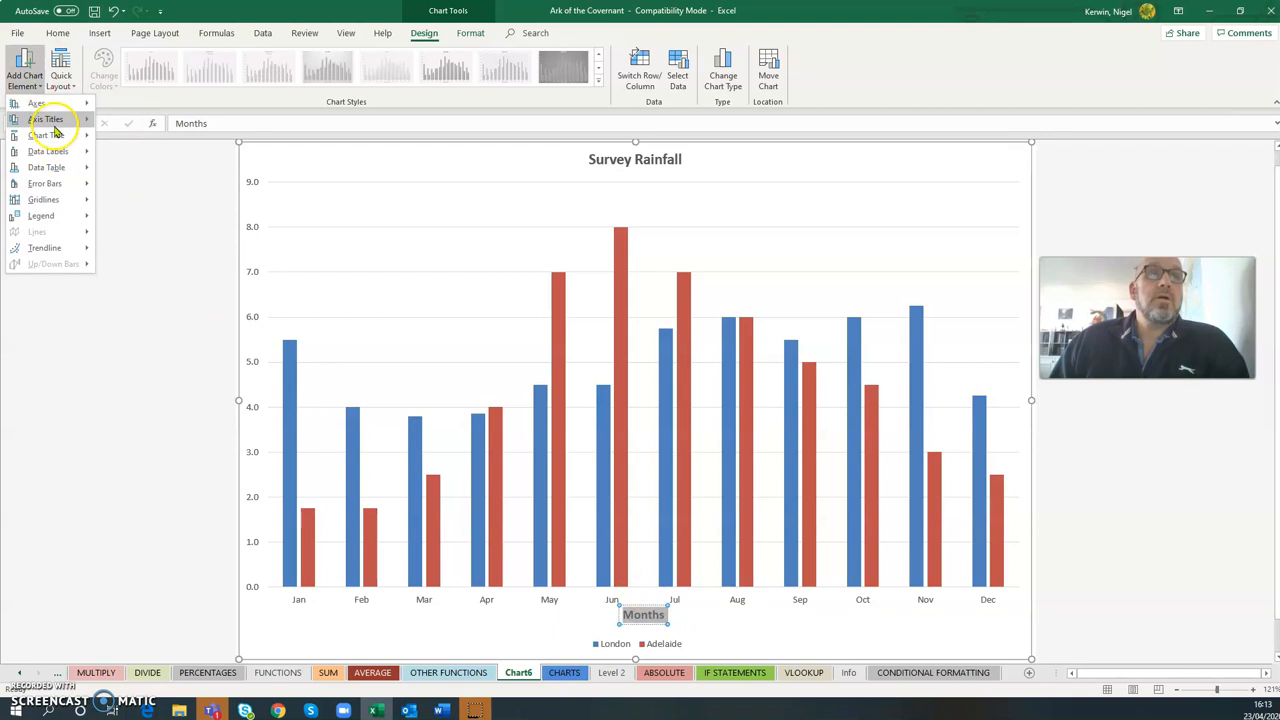
left_click(48, 118)
type("Rainfall cm")
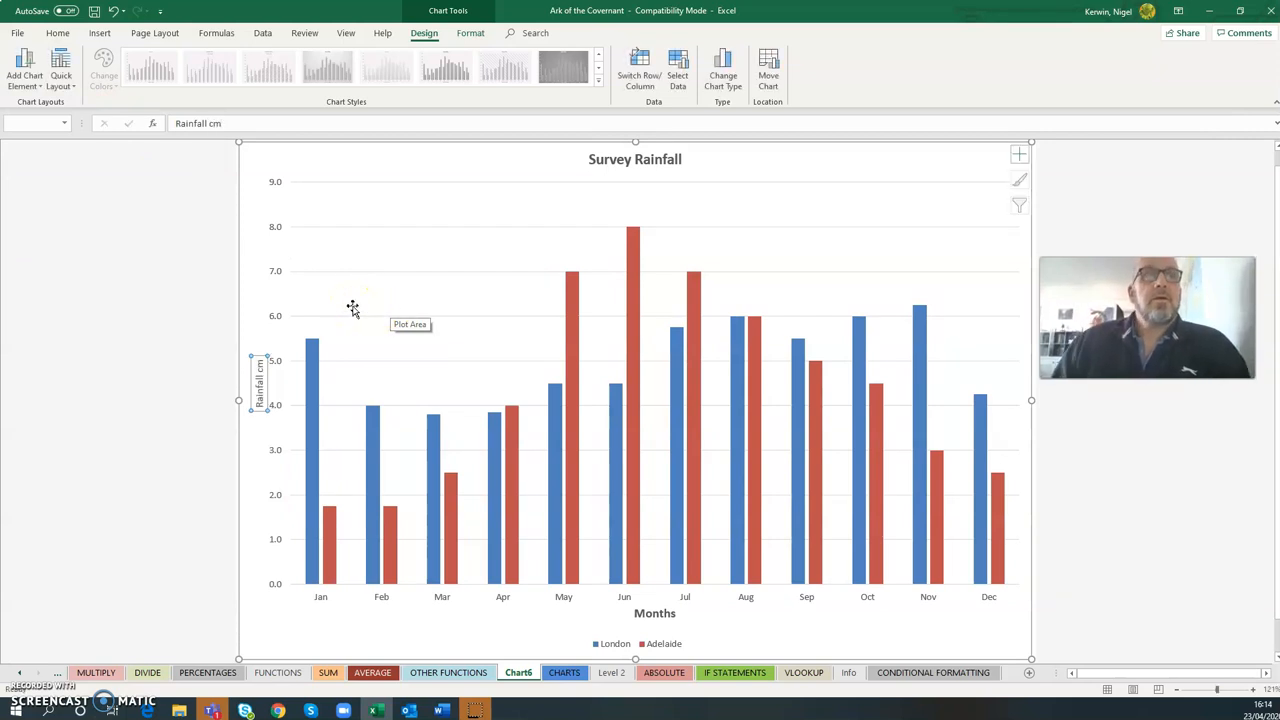
right_click(258, 384)
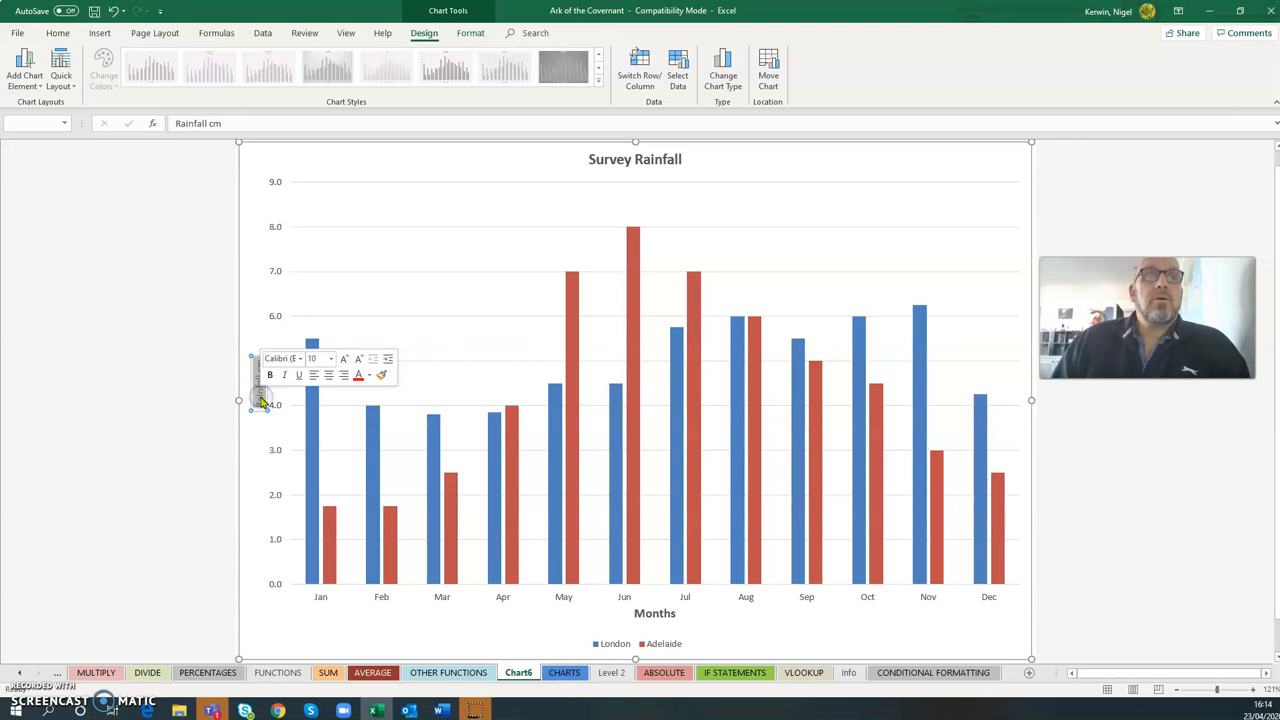
left_click(344, 358)
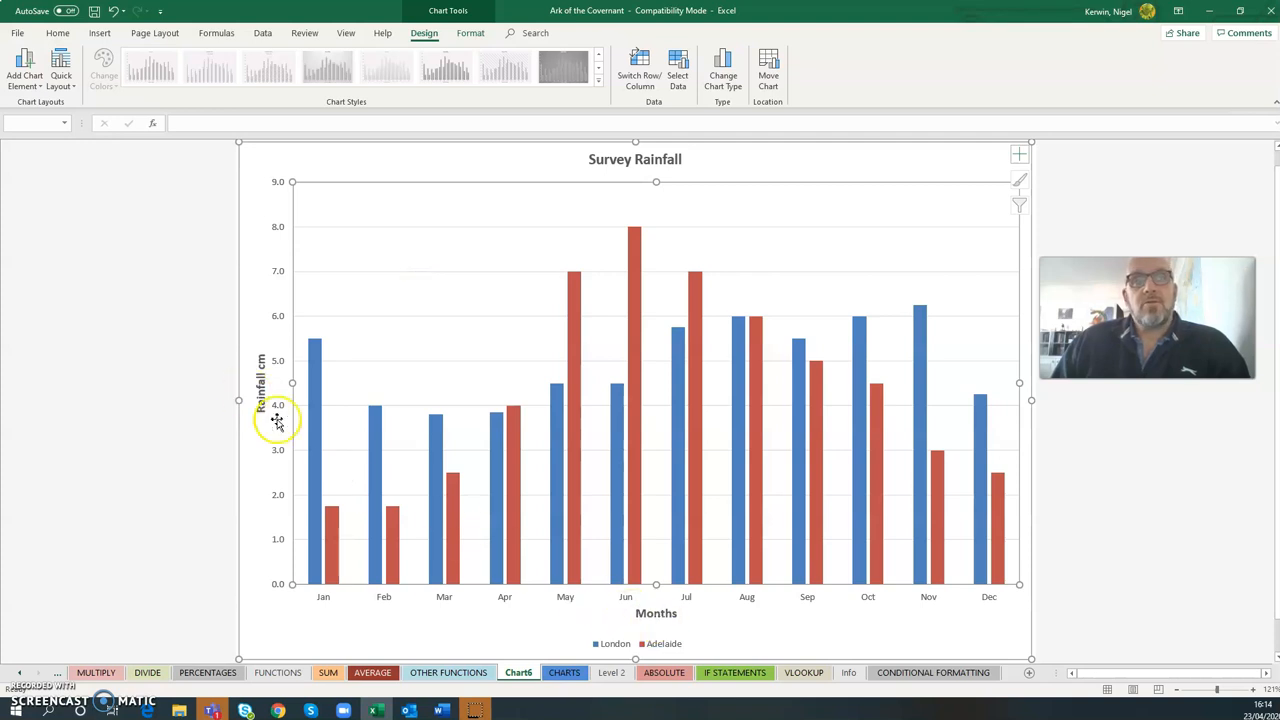
mouse_move(524, 272)
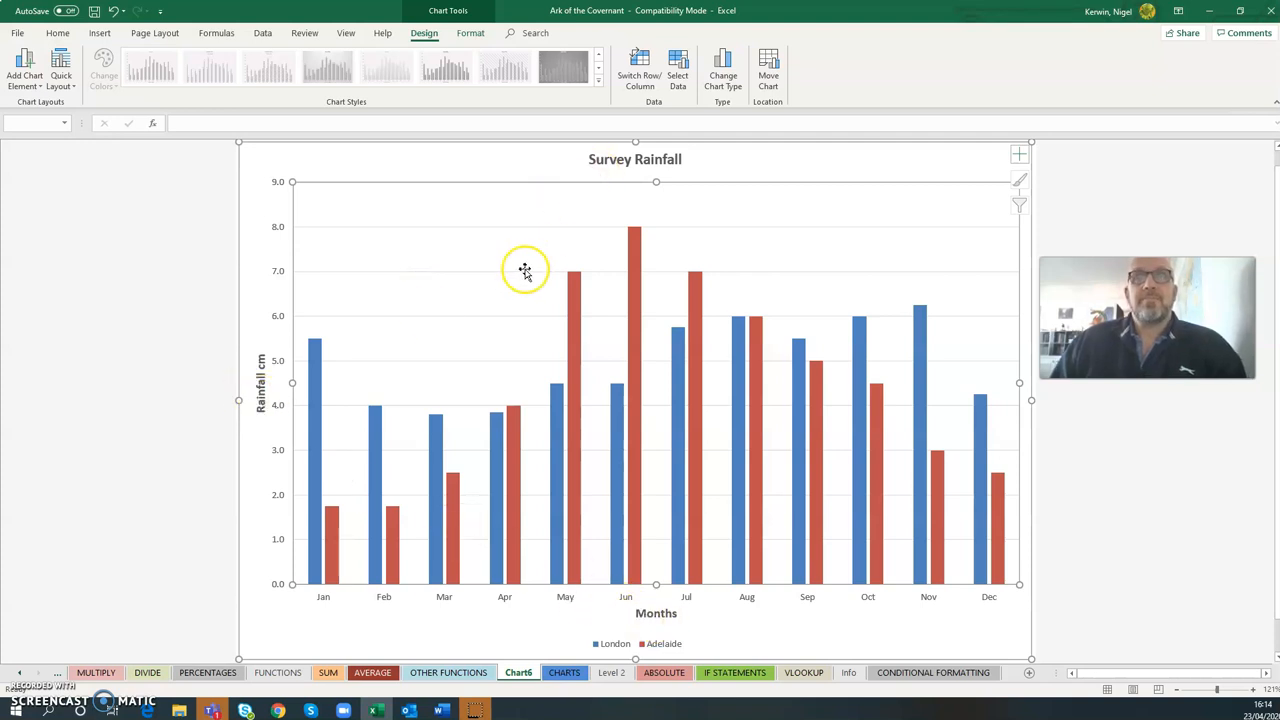
mouse_move(524, 270)
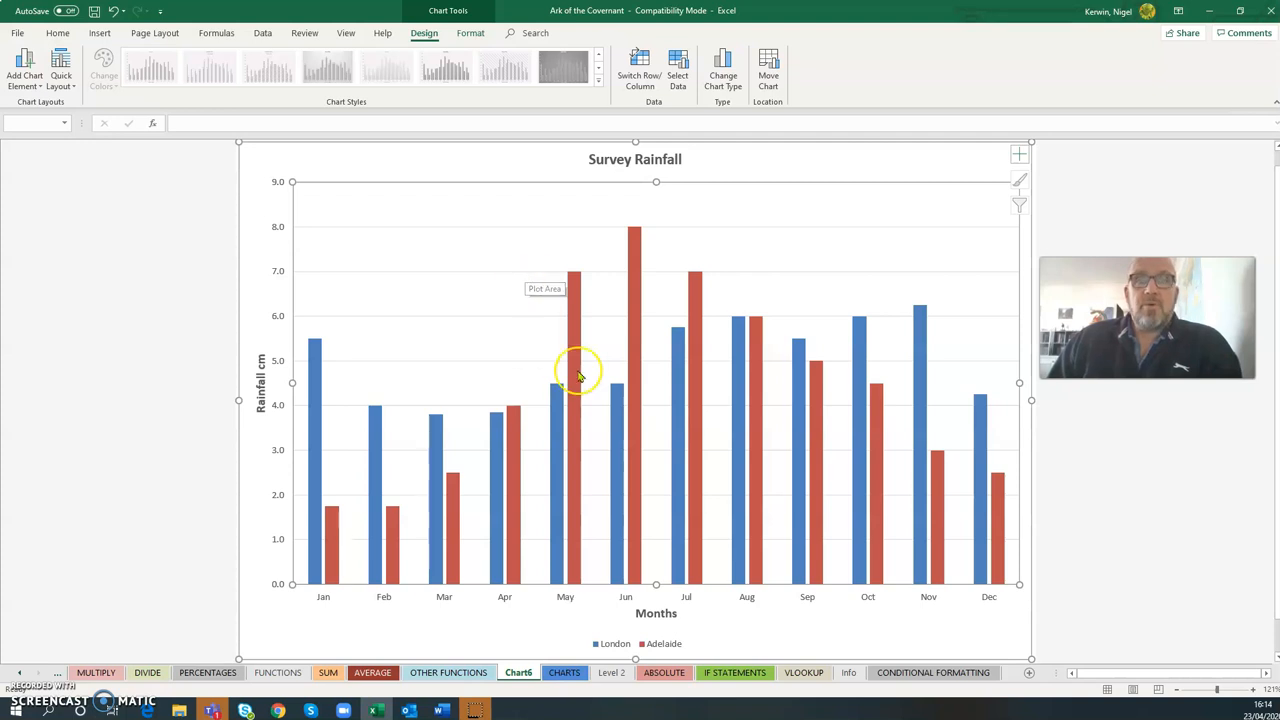
mouse_move(616, 160)
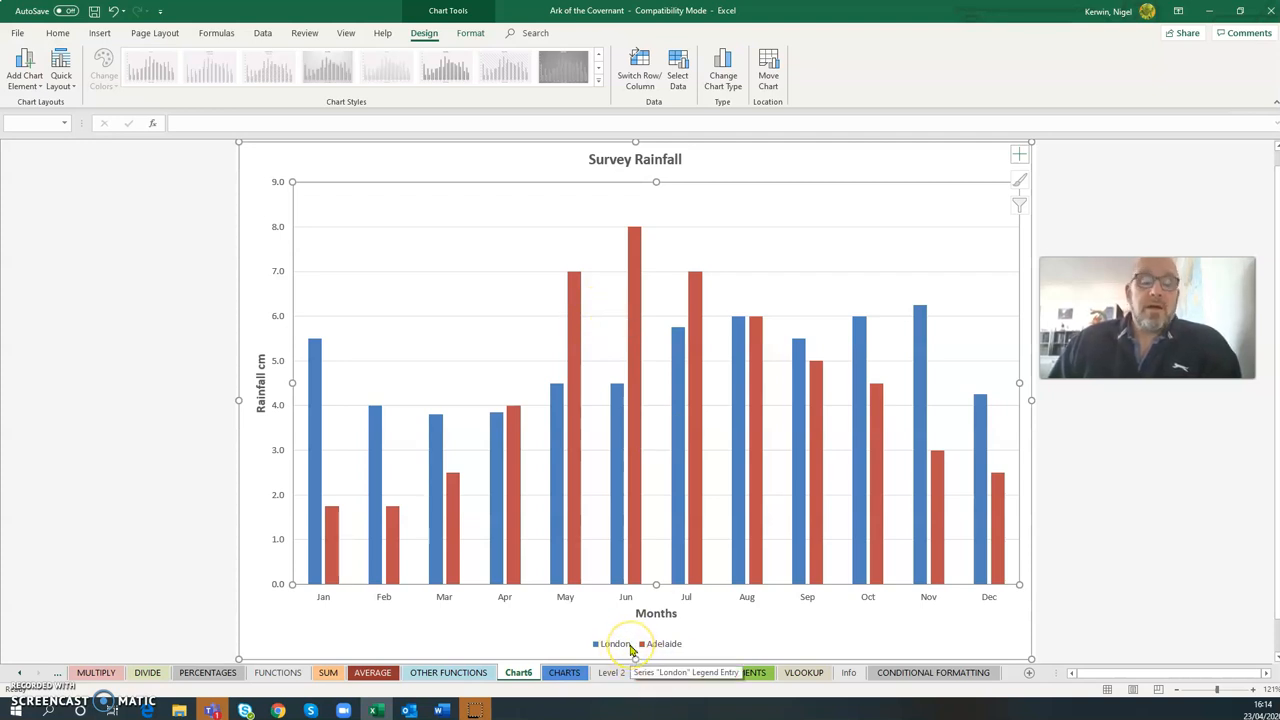
mouse_move(604, 456)
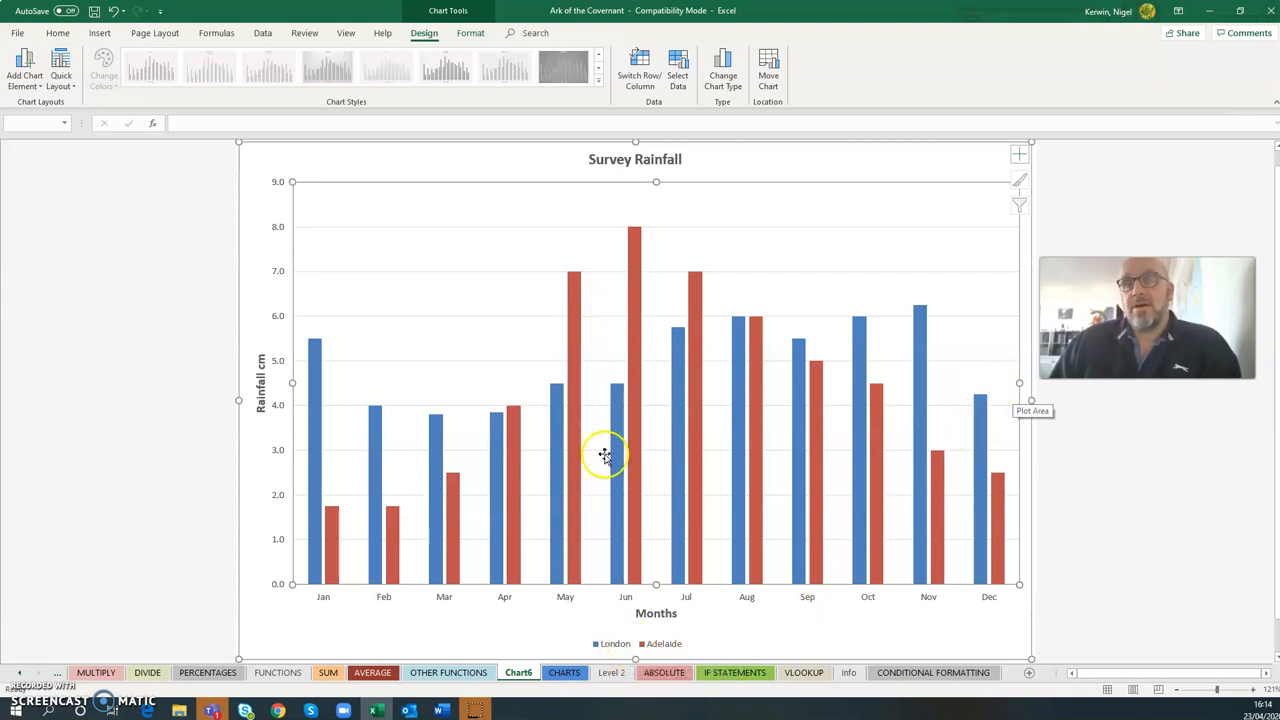
mouse_move(608, 458)
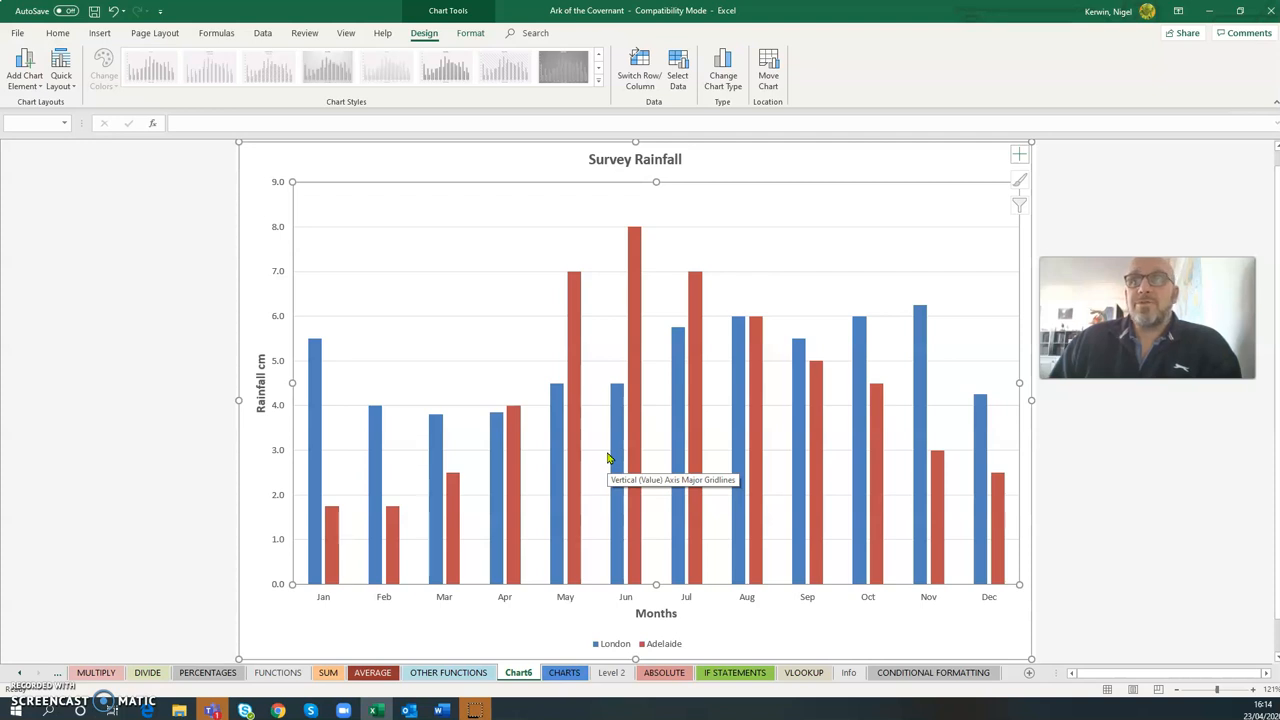
mouse_move(694, 644)
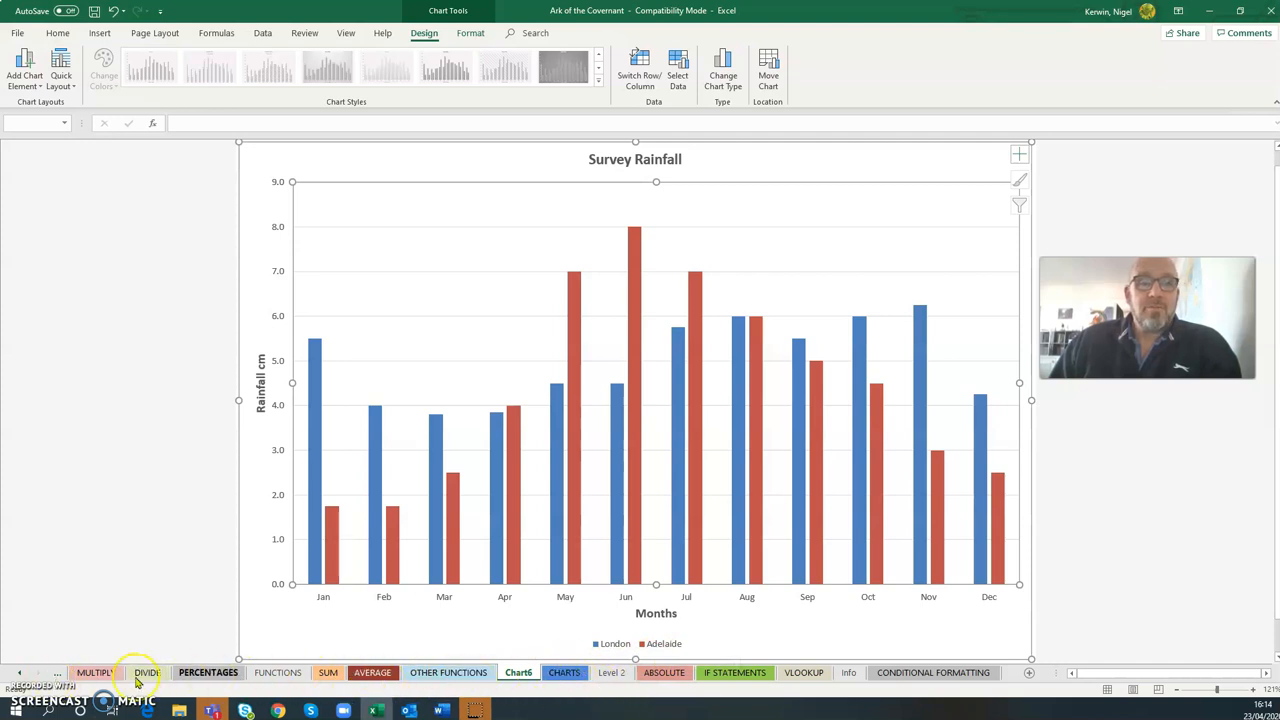
left_click(564, 672)
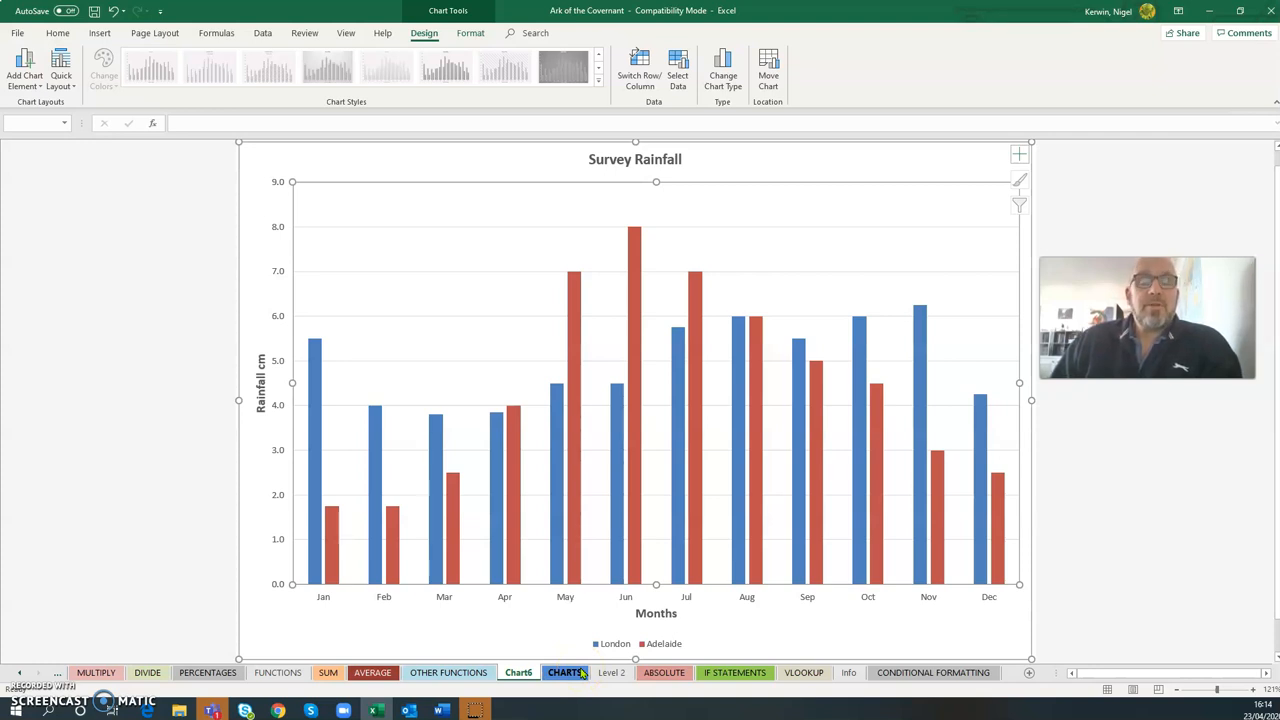
left_click(372, 672)
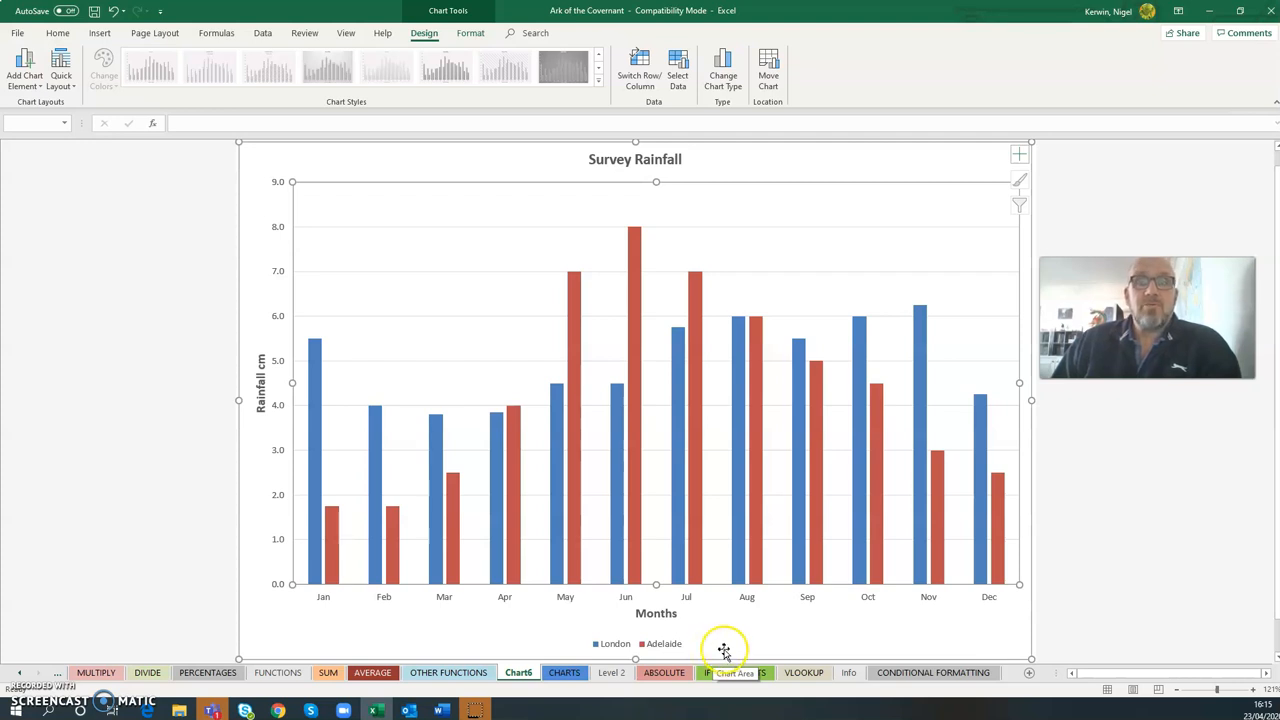
mouse_move(180, 672)
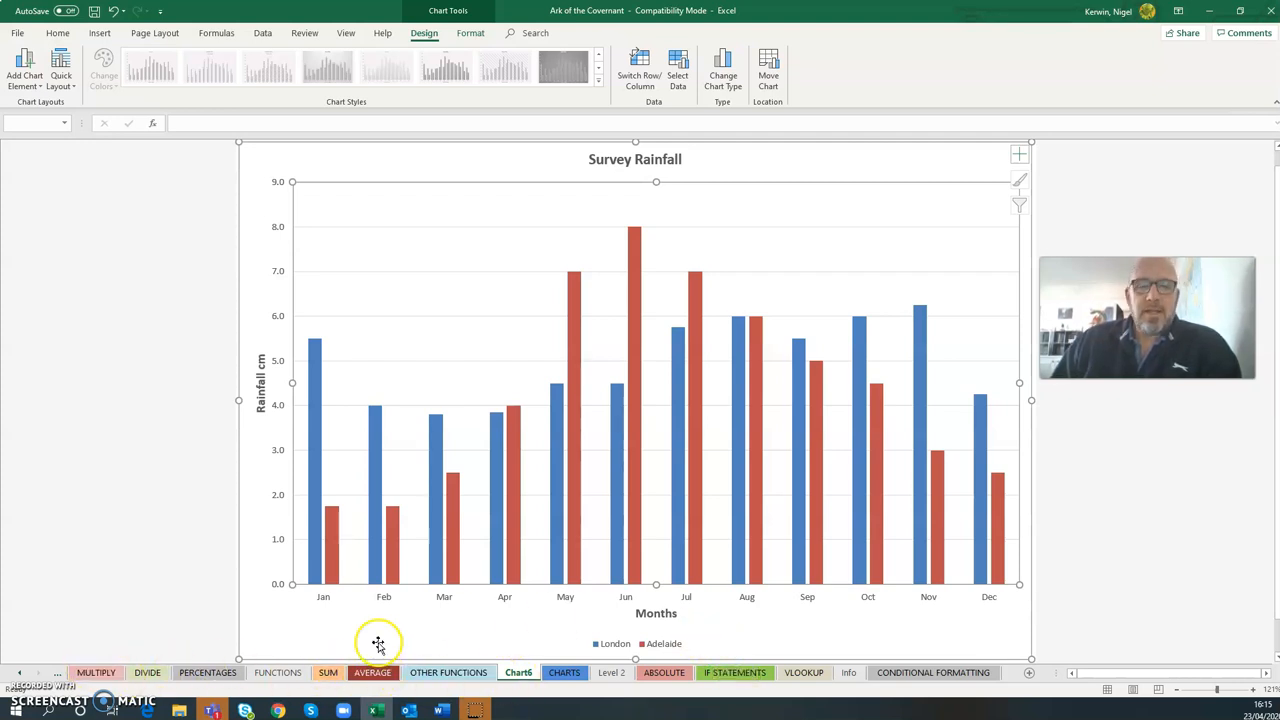
mouse_move(556, 616)
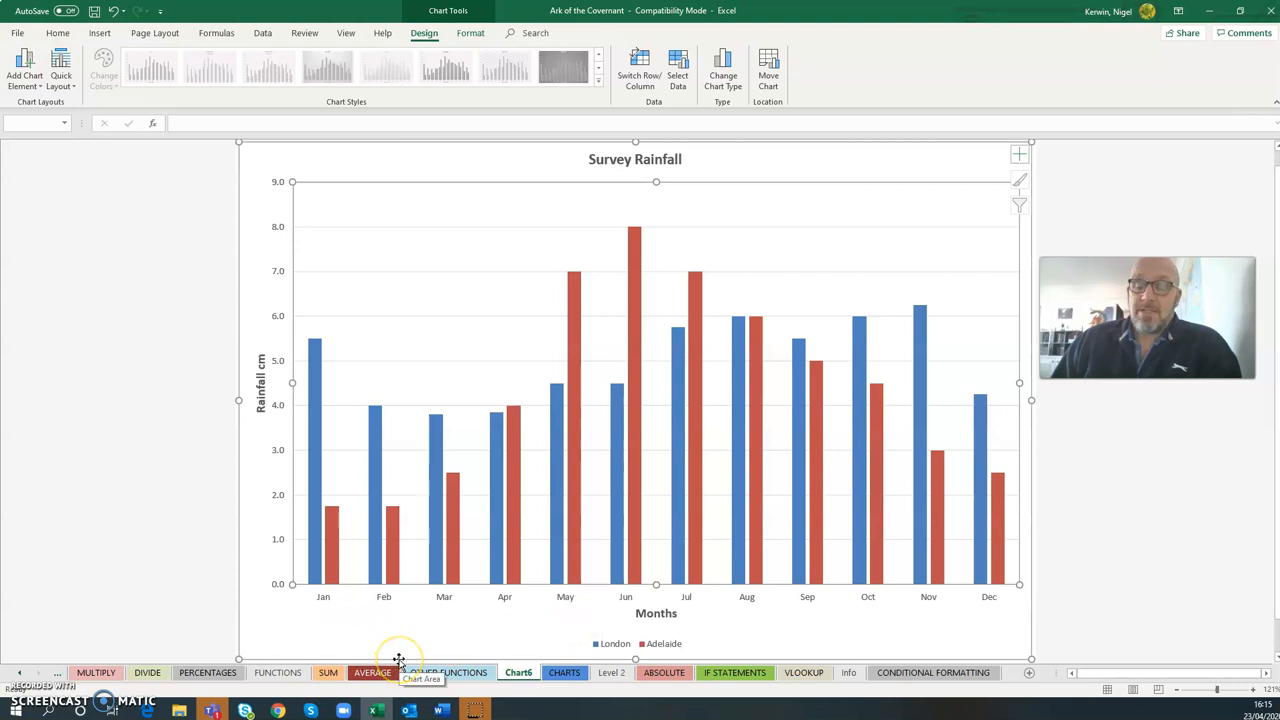
mouse_move(474, 628)
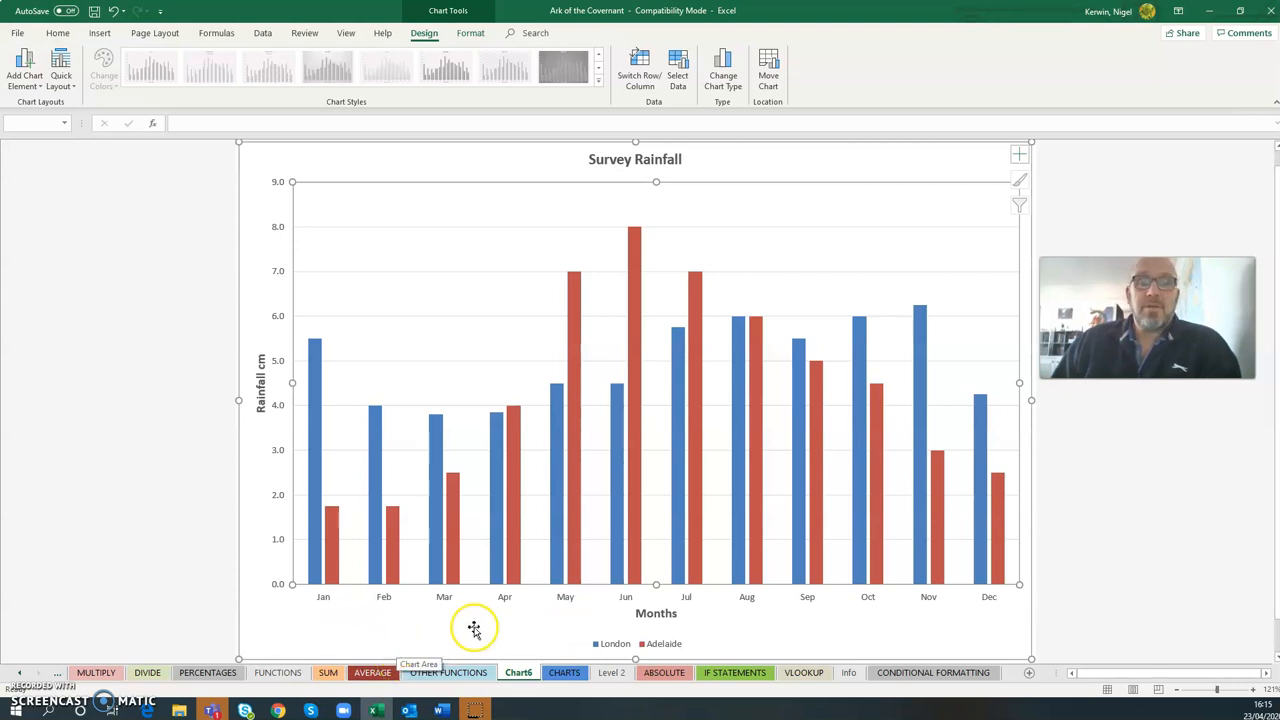
left_click(664, 672)
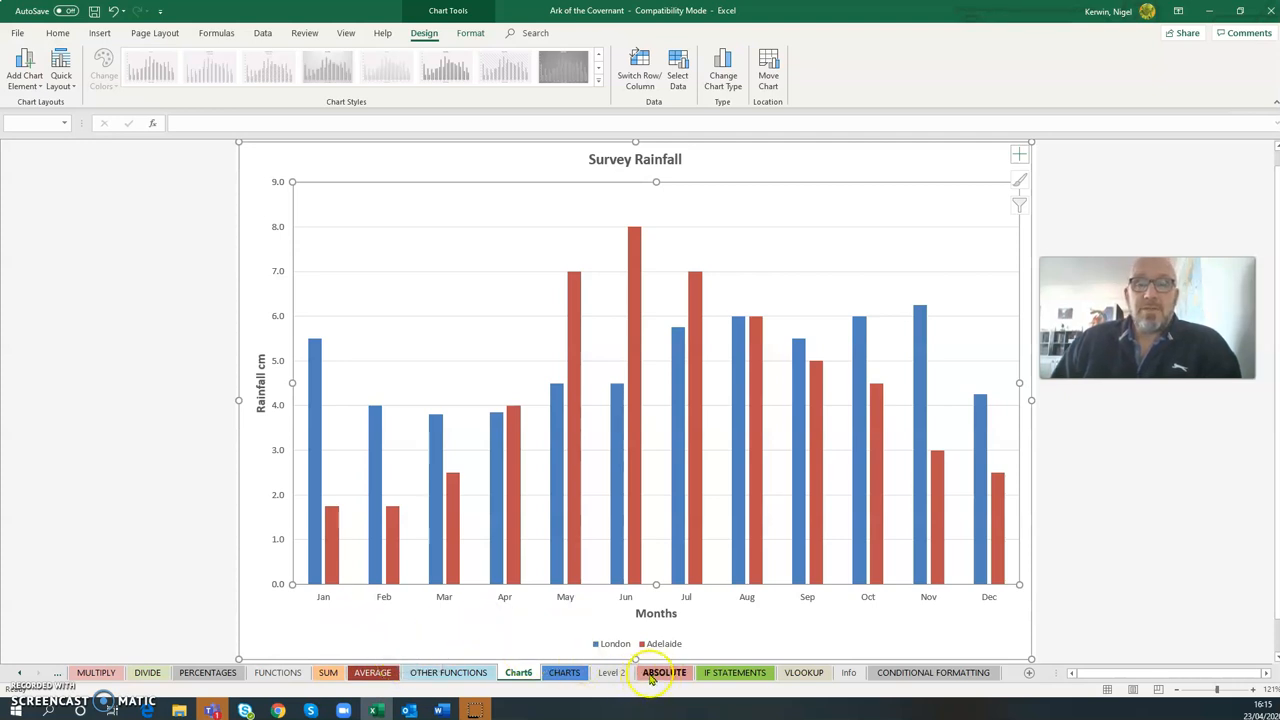
mouse_move(830, 678)
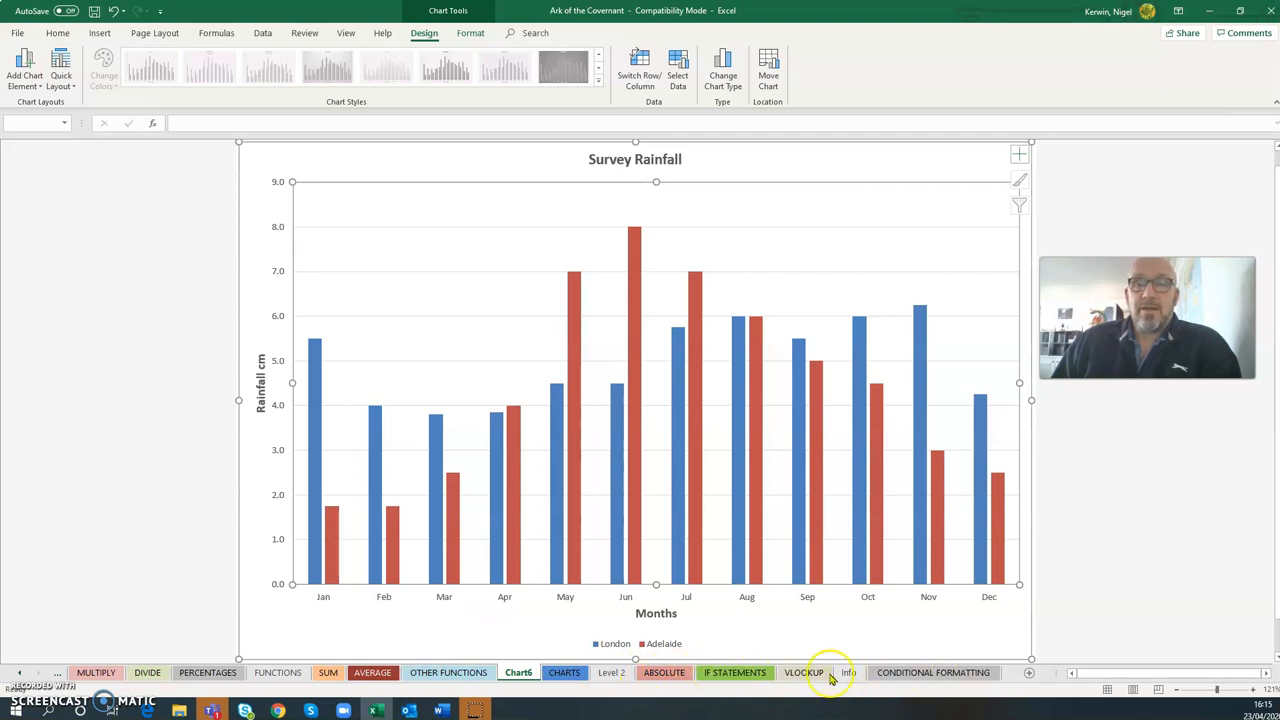
mouse_move(68, 656)
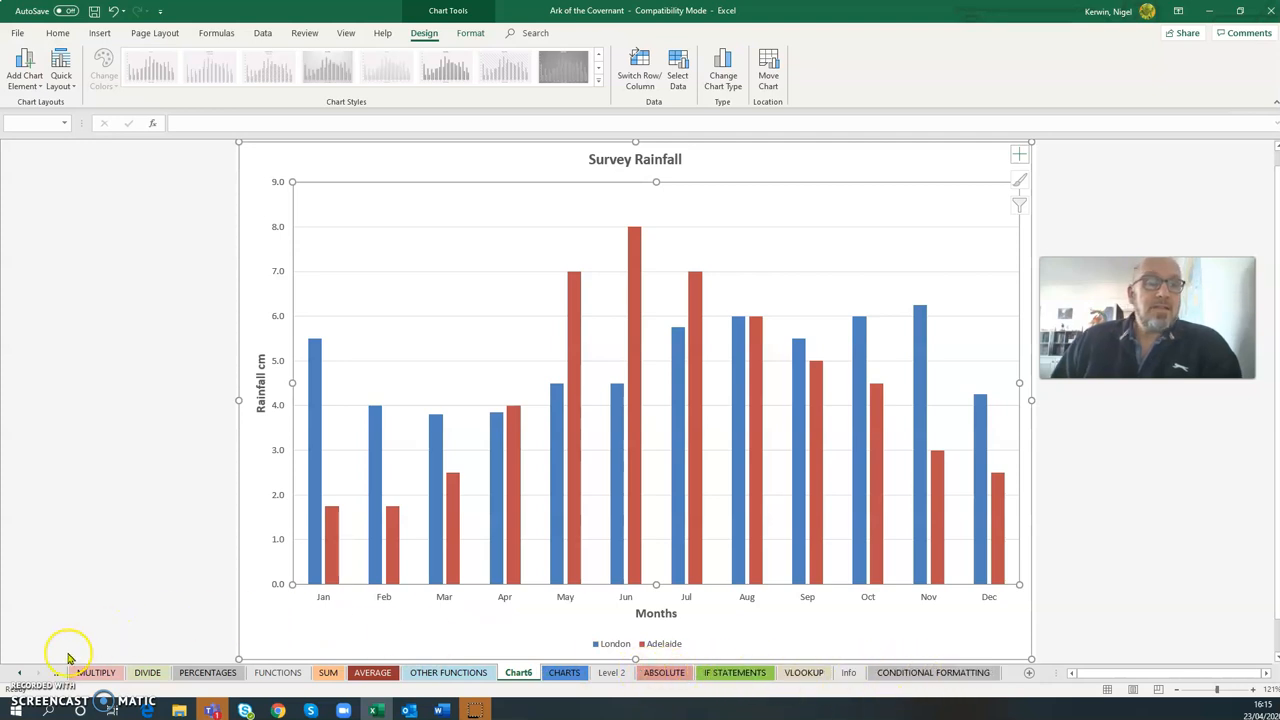